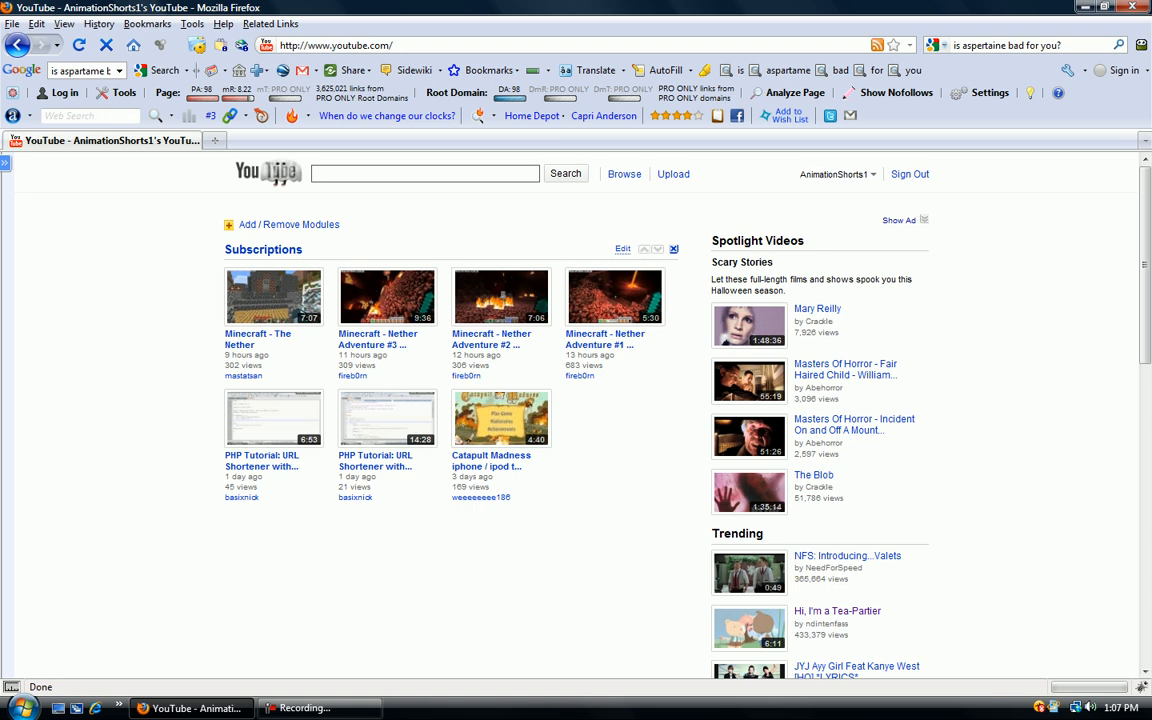
- Open a new blank browser tab next to the YouTube page
{"action": "left_click", "coordinate": [412, 140]}
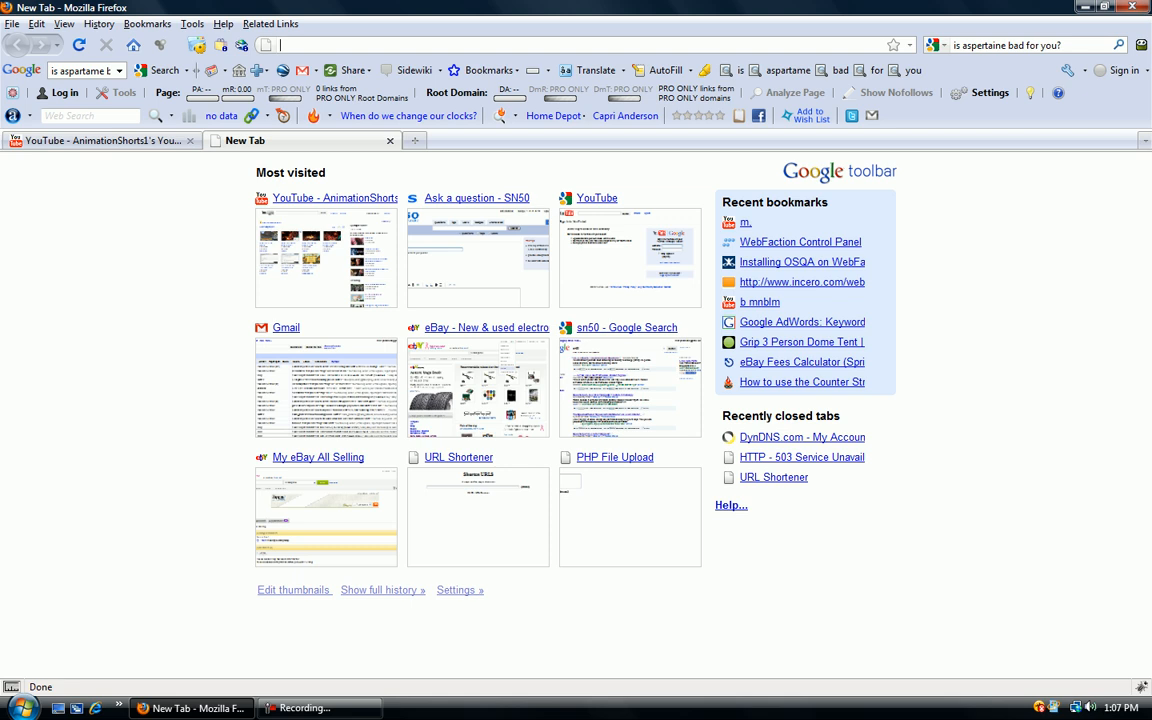
- Reopen the signed-in DynDNS My Account page from the new tab page
{"action": "left_click", "coordinate": [800, 436]}
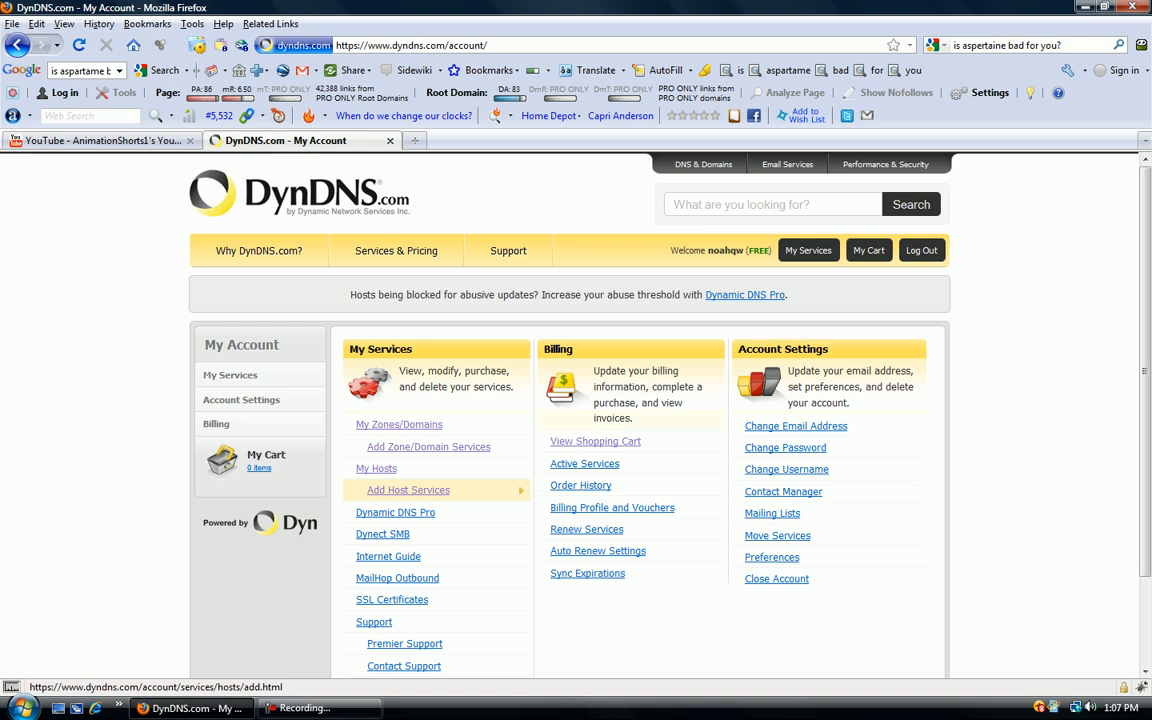
- Open the Add New Hostname form from Add Host Services
{"action": "left_click", "coordinate": [408, 490]}
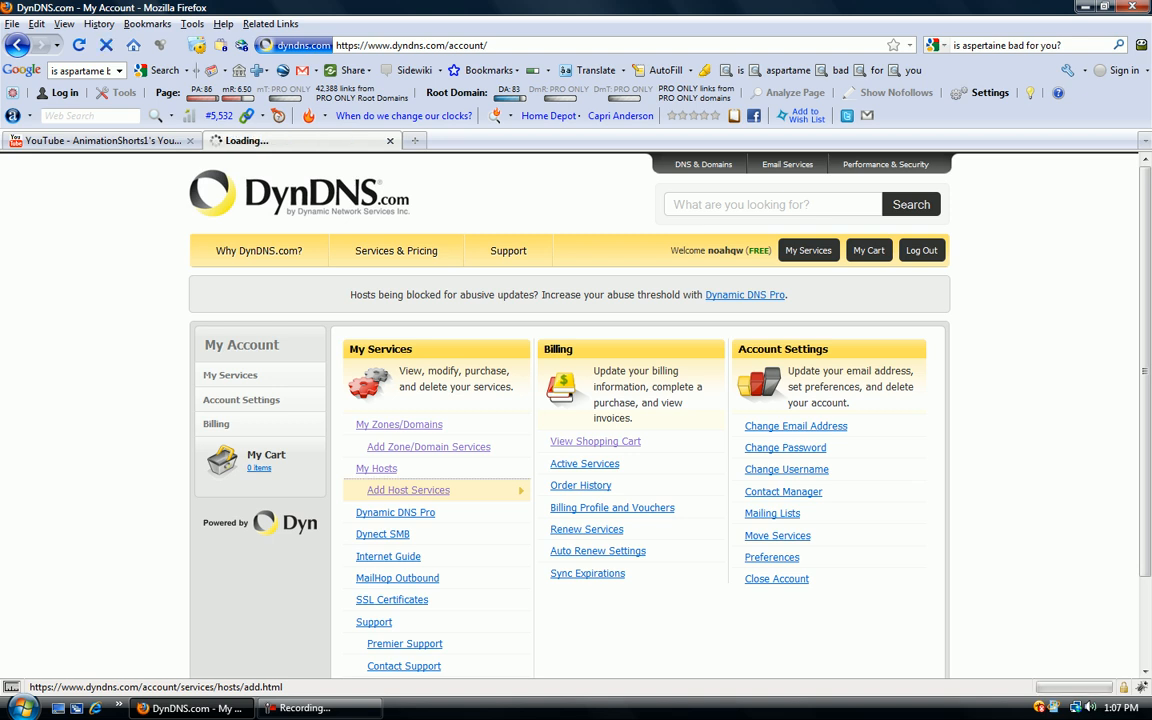
{"action": "left_click", "coordinate": [408, 490]}
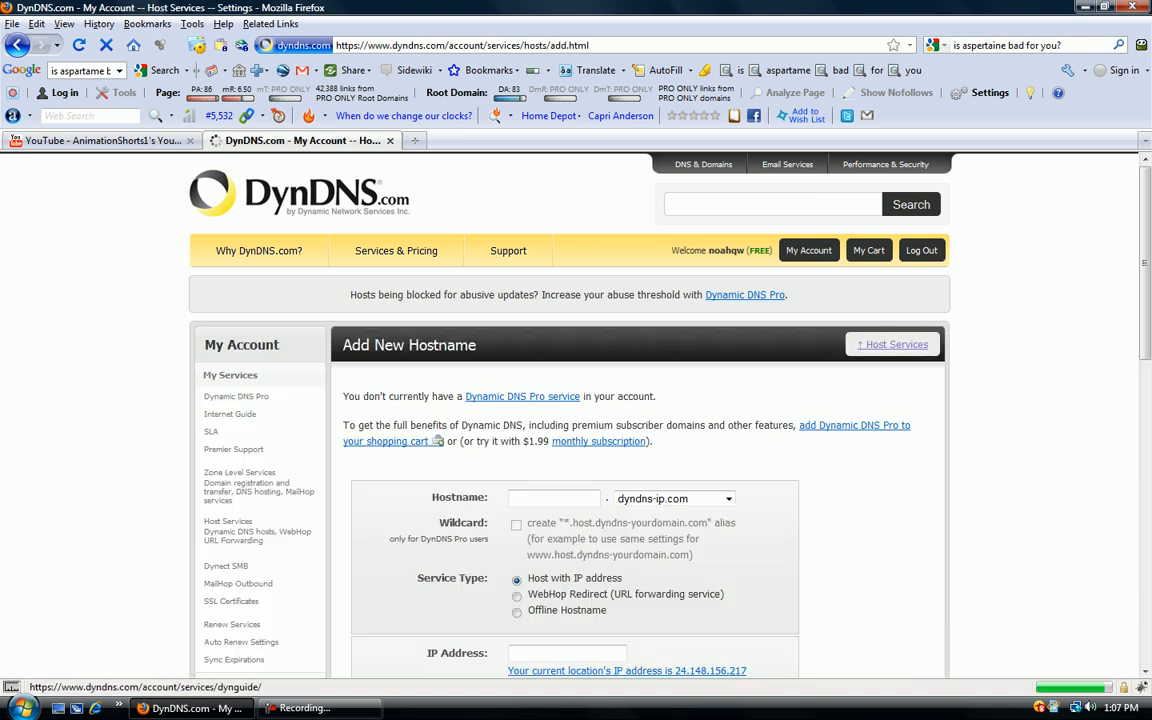
{"action": "scroll", "scroll_direction": "down", "scroll_amount": 3}
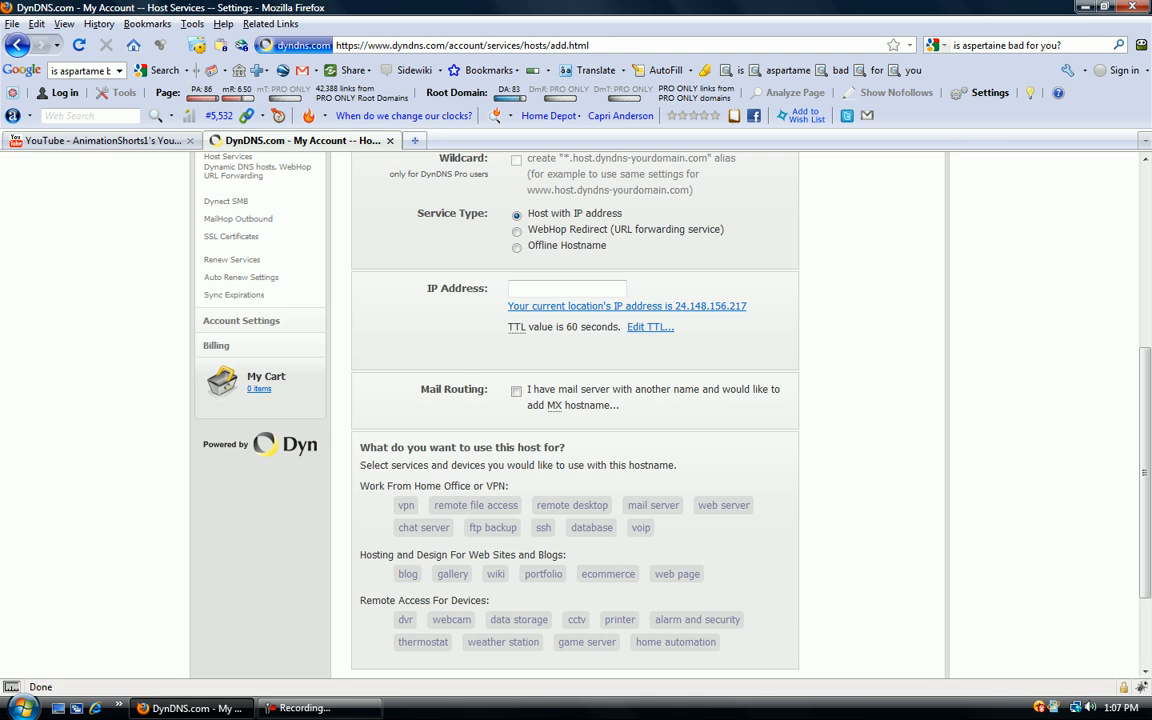
{"action": "left_click", "coordinate": [612, 140]}
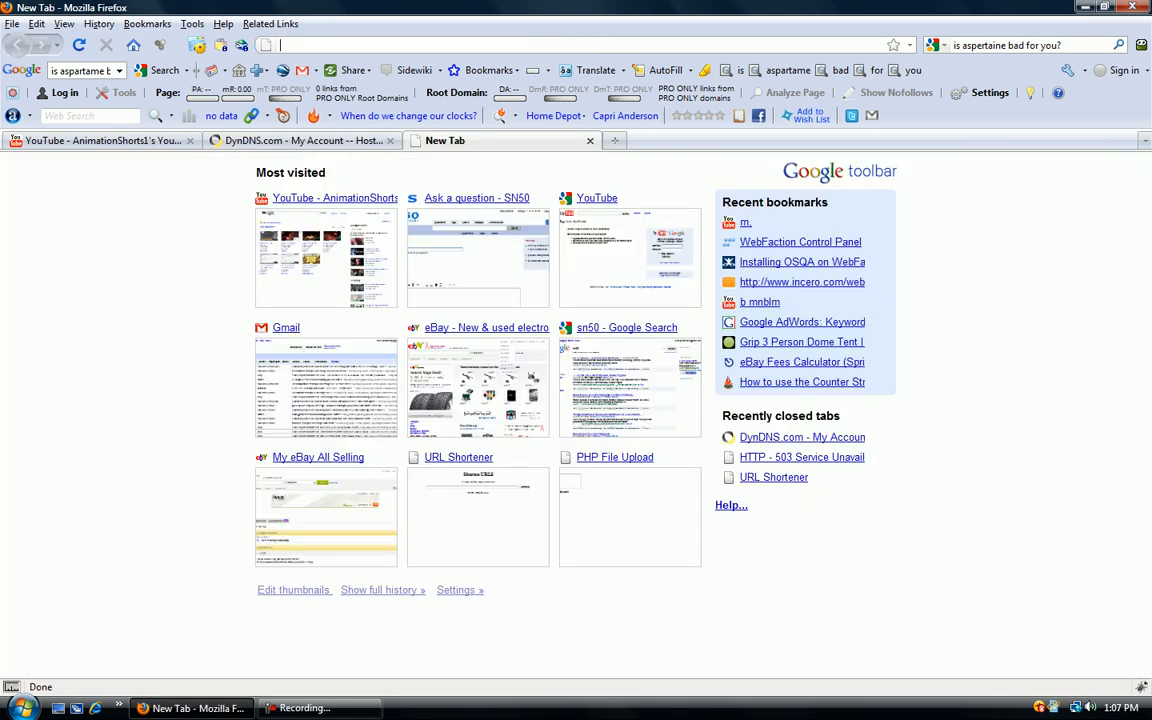
{"action": "type", "text": "http://cmyip.com/"}
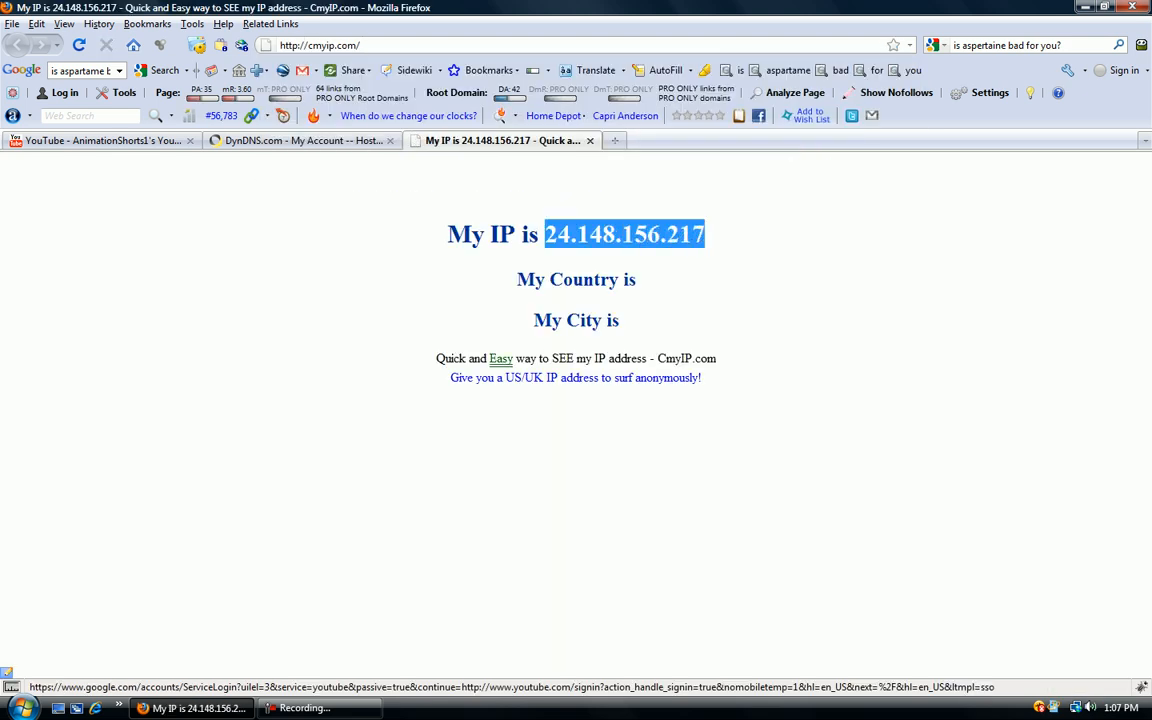
{"action": "left_click", "coordinate": [300, 140]}
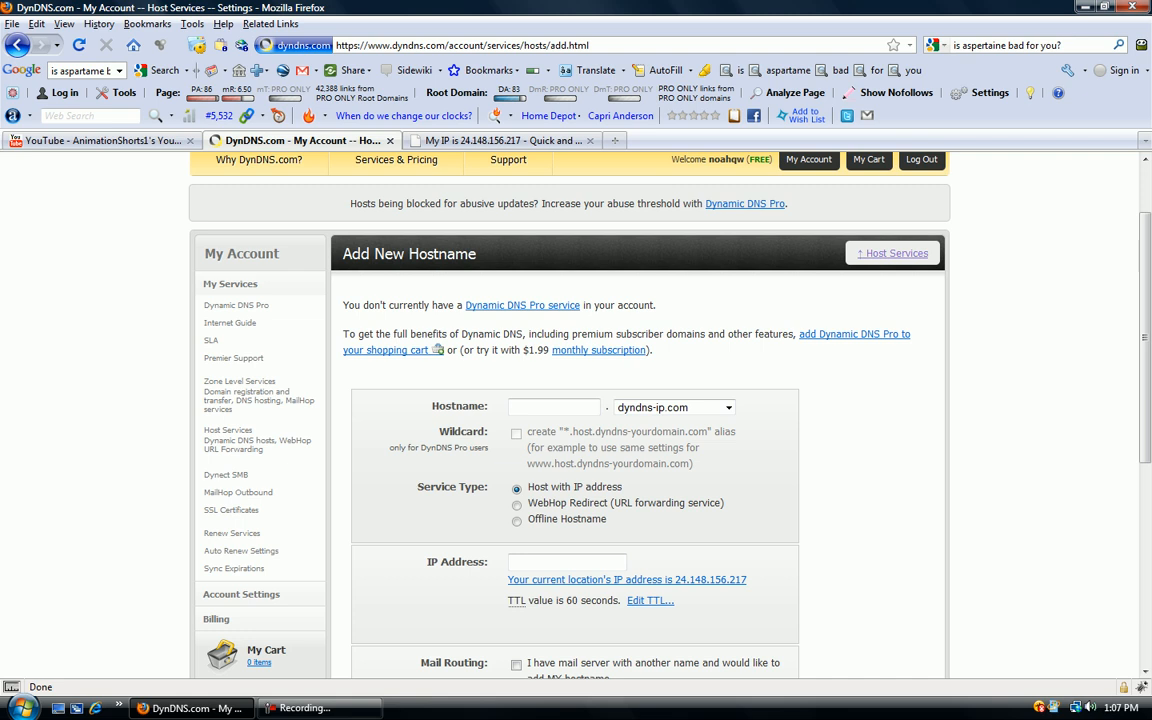
- Enter IP 24.148.156.217, choose domain dyndns.org and hostname animationshorts in the form
{"action": "type", "text": "24.148.156.217"}
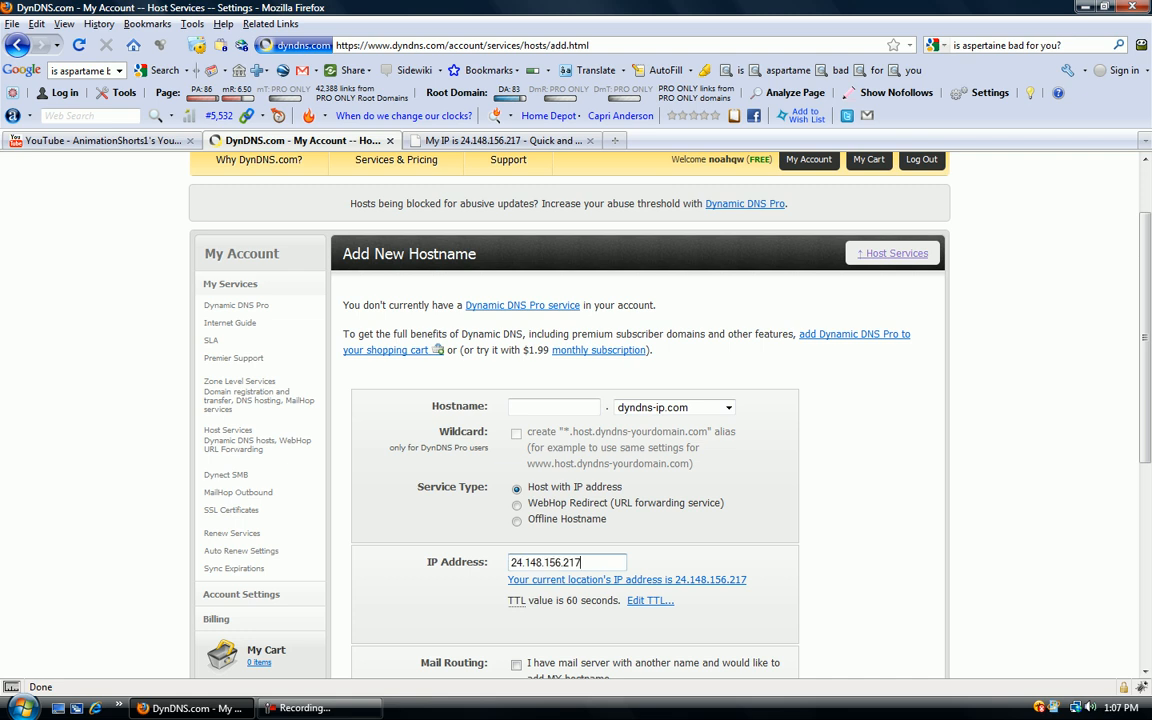
{"action": "left_click", "coordinate": [734, 408]}
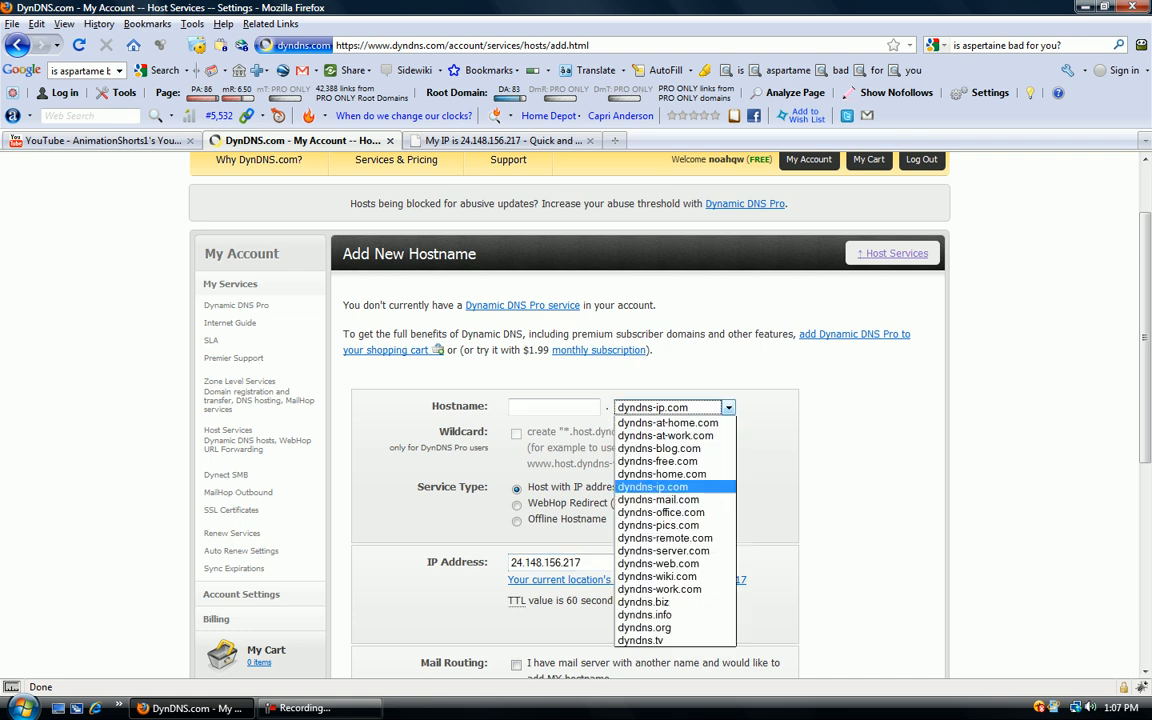
{"action": "left_click", "coordinate": [644, 628]}
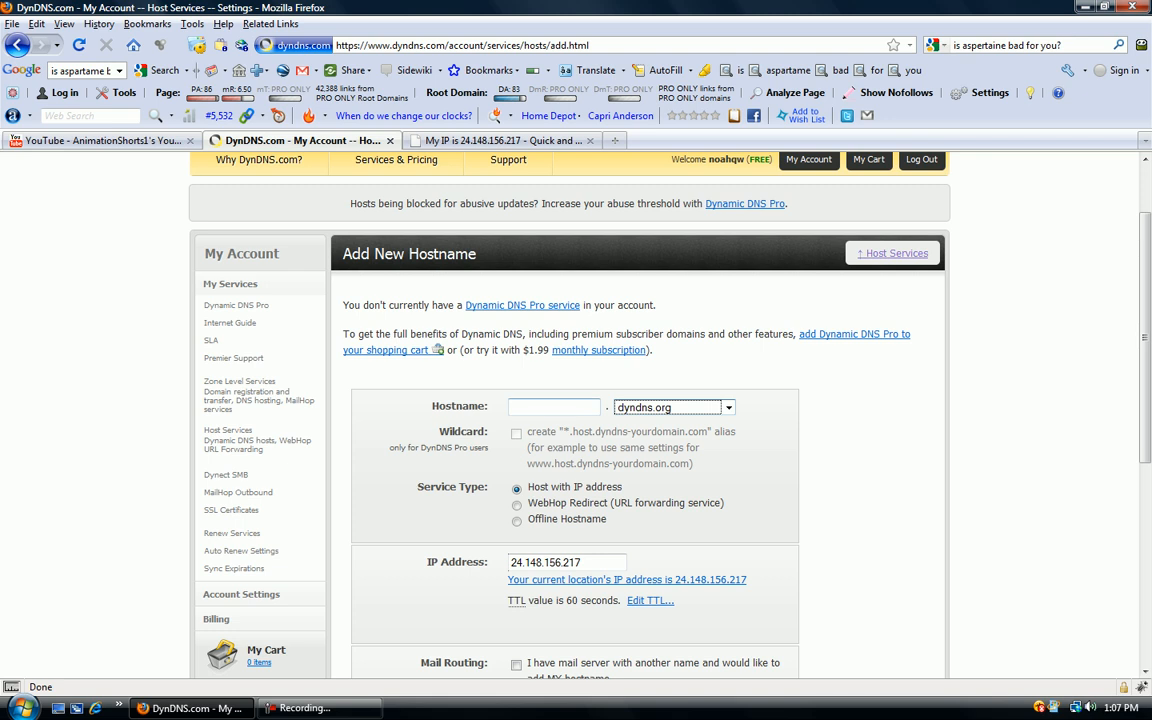
{"action": "type", "text": "animationshorts"}
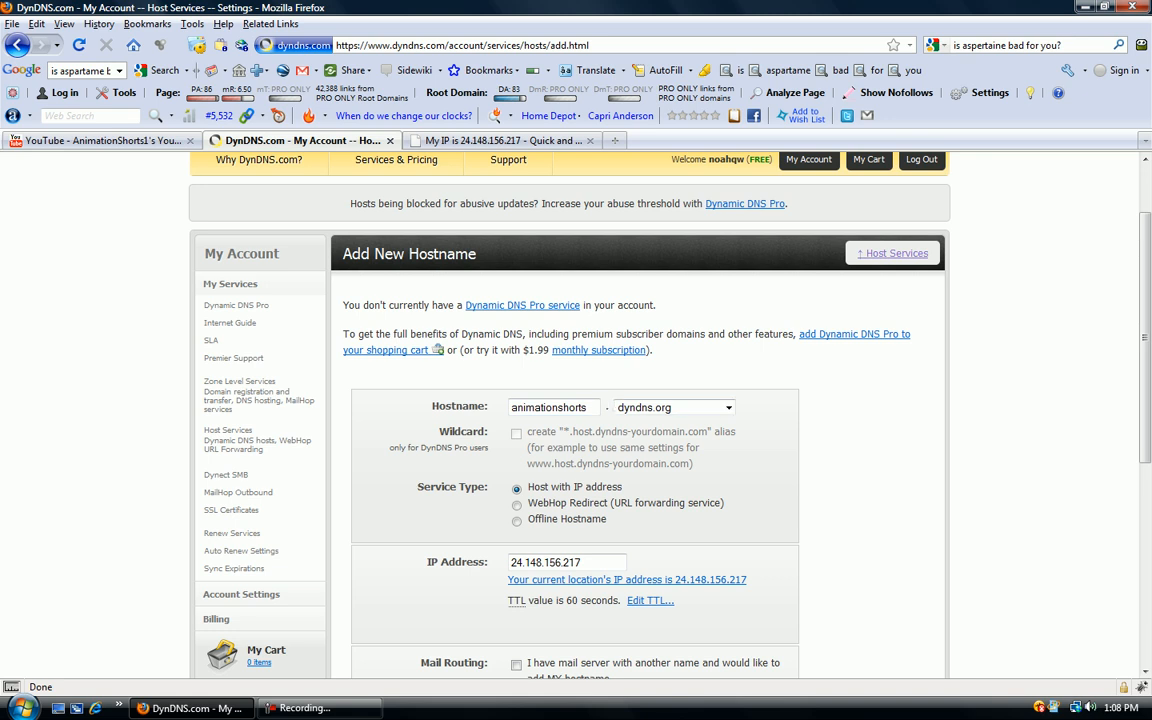
{"action": "scroll", "scroll_direction": "down", "scroll_amount": 3}
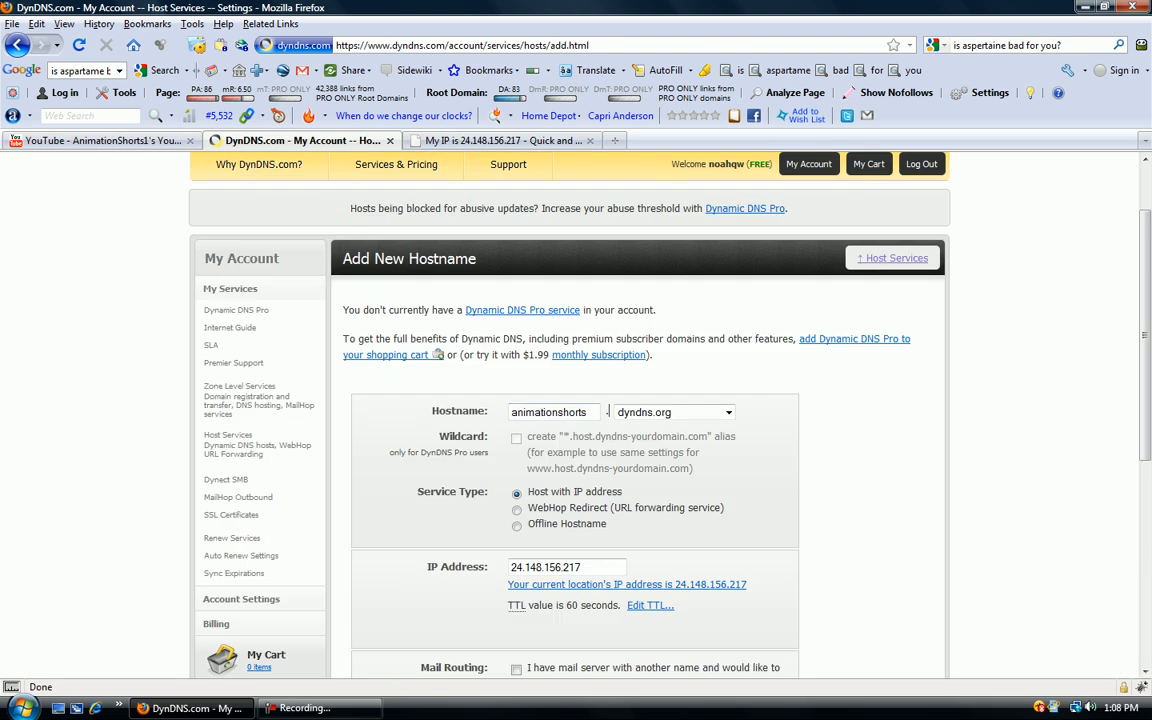
{"action": "scroll", "scroll_direction": "down", "scroll_amount": 3}
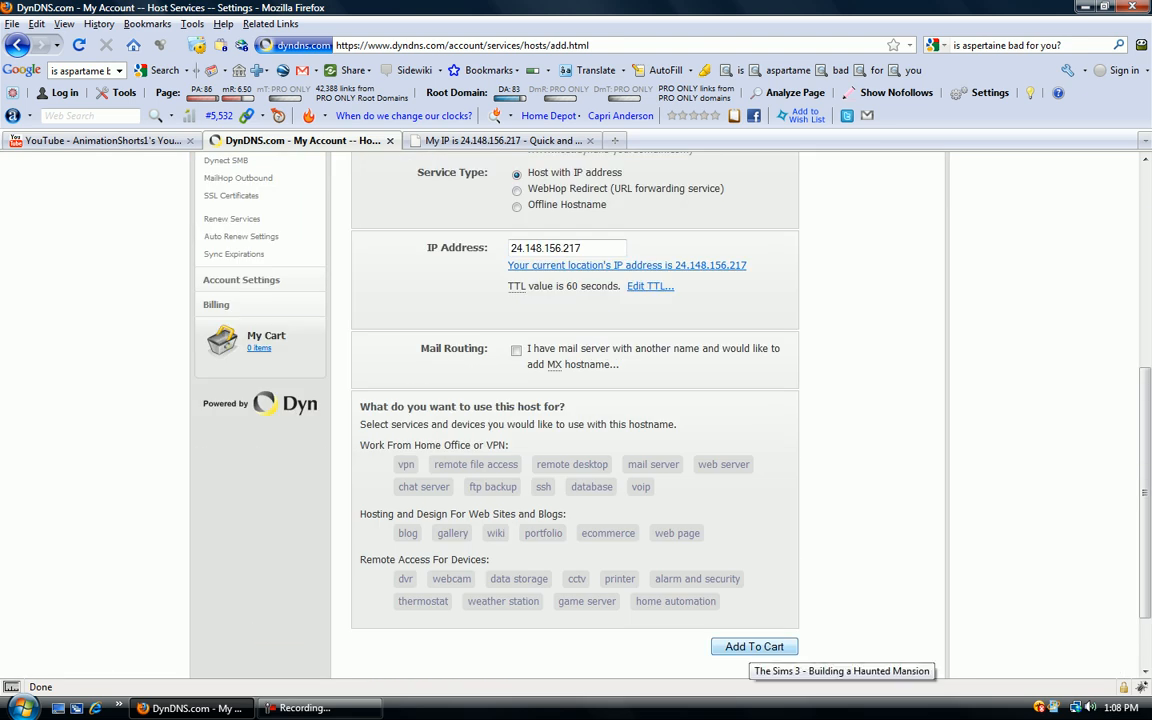
- Add animationshorts.dyndns.org to the cart and activate it through the free checkout
{"action": "left_click", "coordinate": [754, 646]}
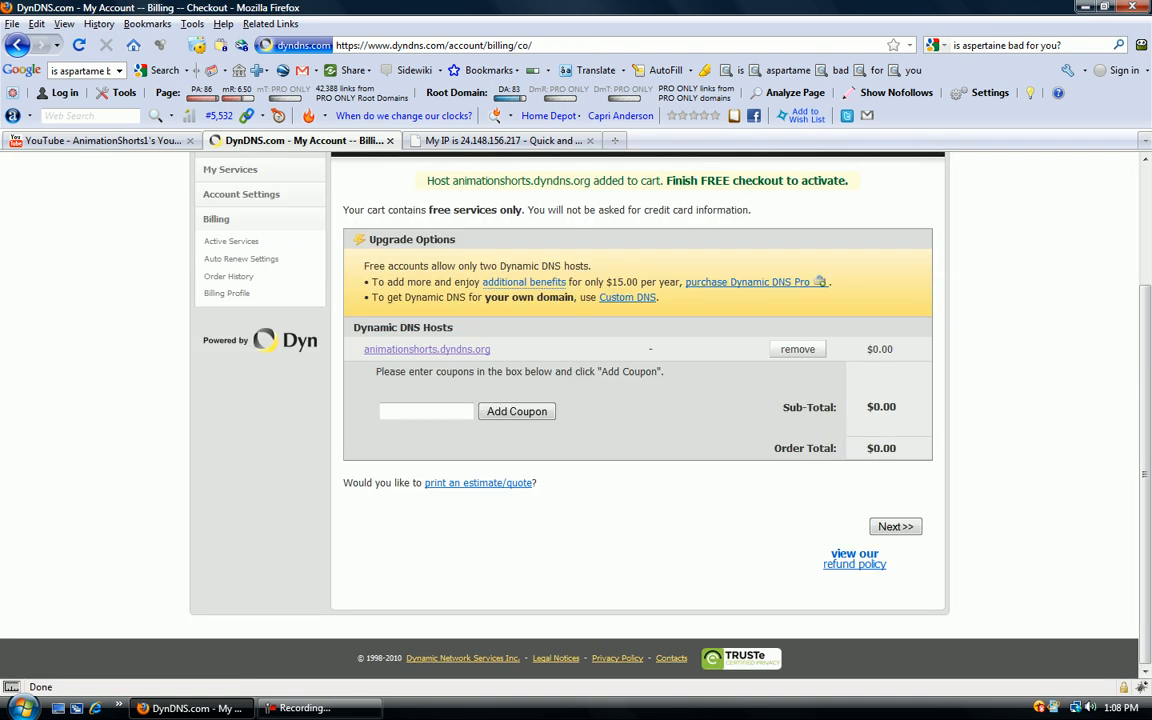
{"action": "left_click", "coordinate": [896, 526]}
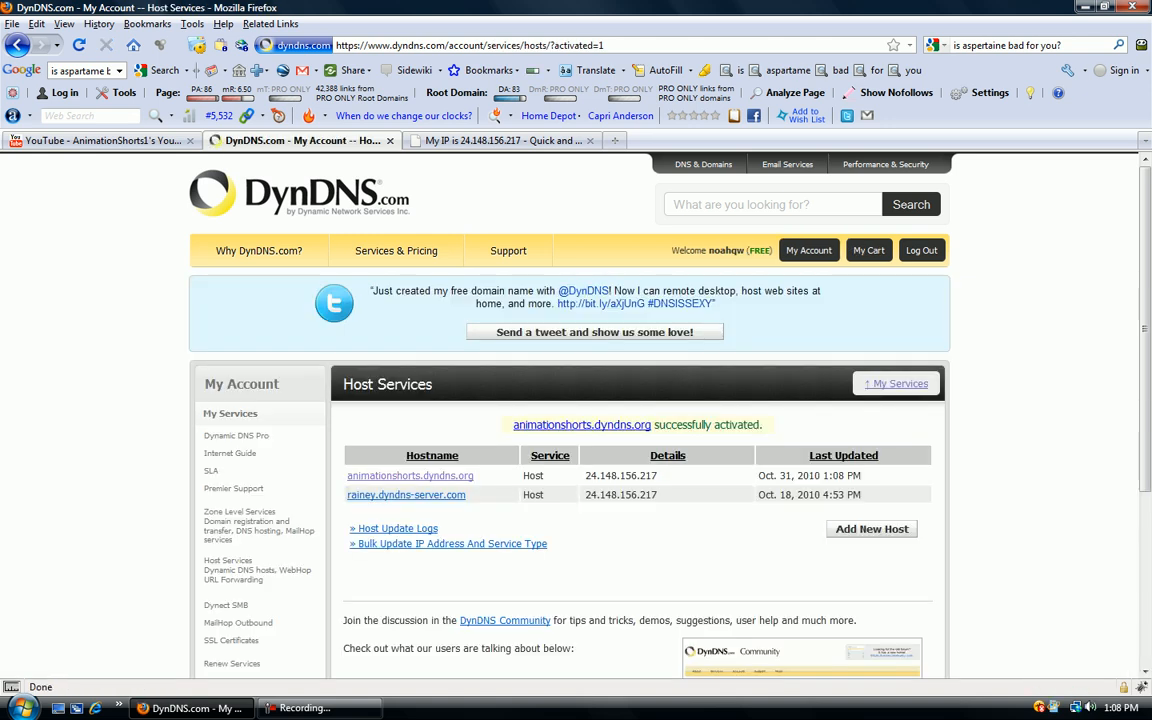
{"action": "scroll", "scroll_direction": "down", "scroll_amount": 3}
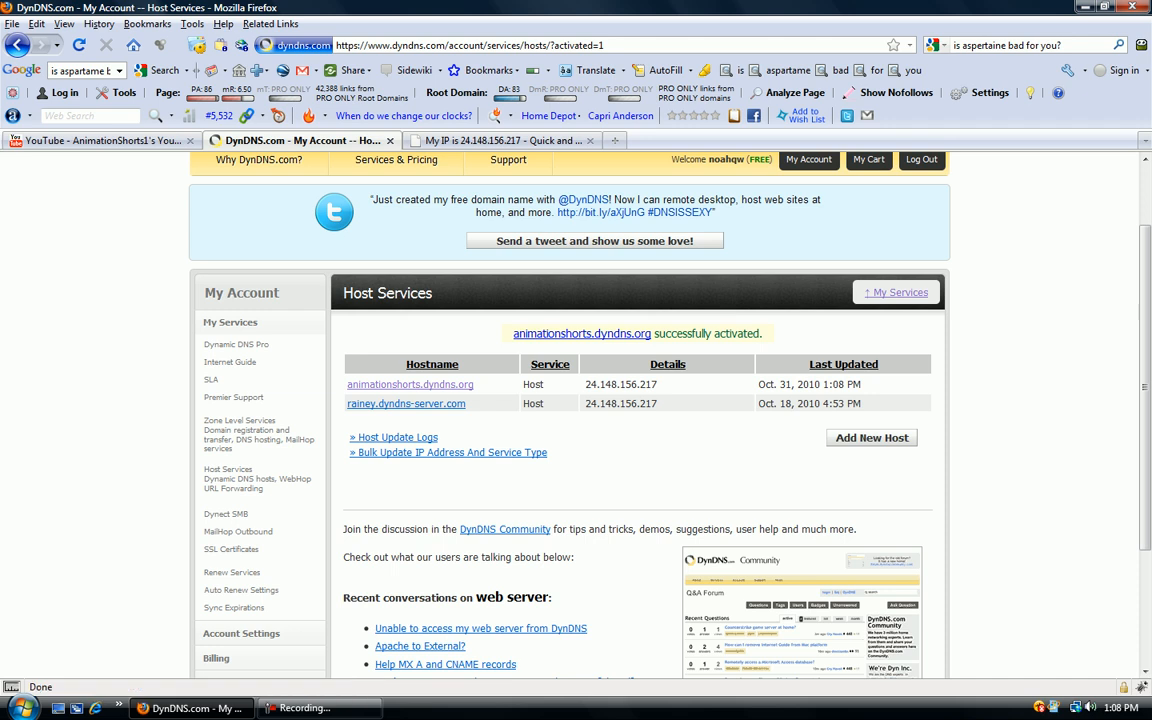
{"action": "double_click", "coordinate": [646, 384]}
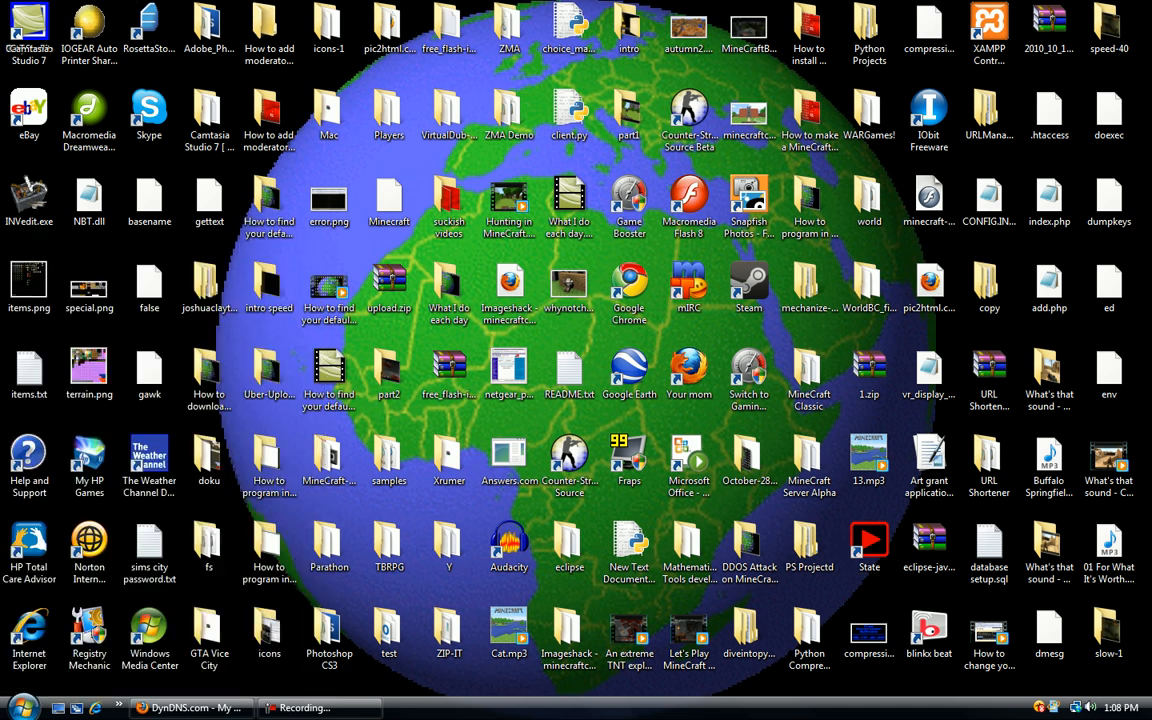
- Run Minecraft_Server.exe from the Minecraft Server Alpha folder, confirming the security prompt
{"action": "left_click", "coordinate": [688, 544]}
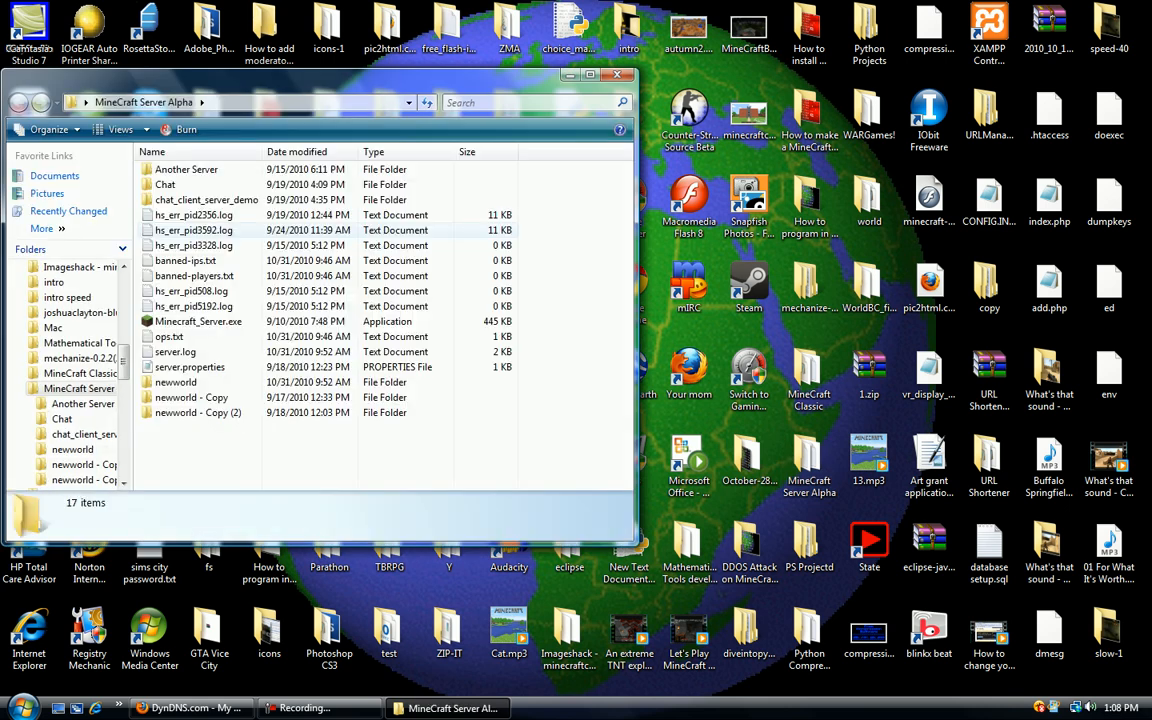
{"action": "double_click", "coordinate": [198, 320]}
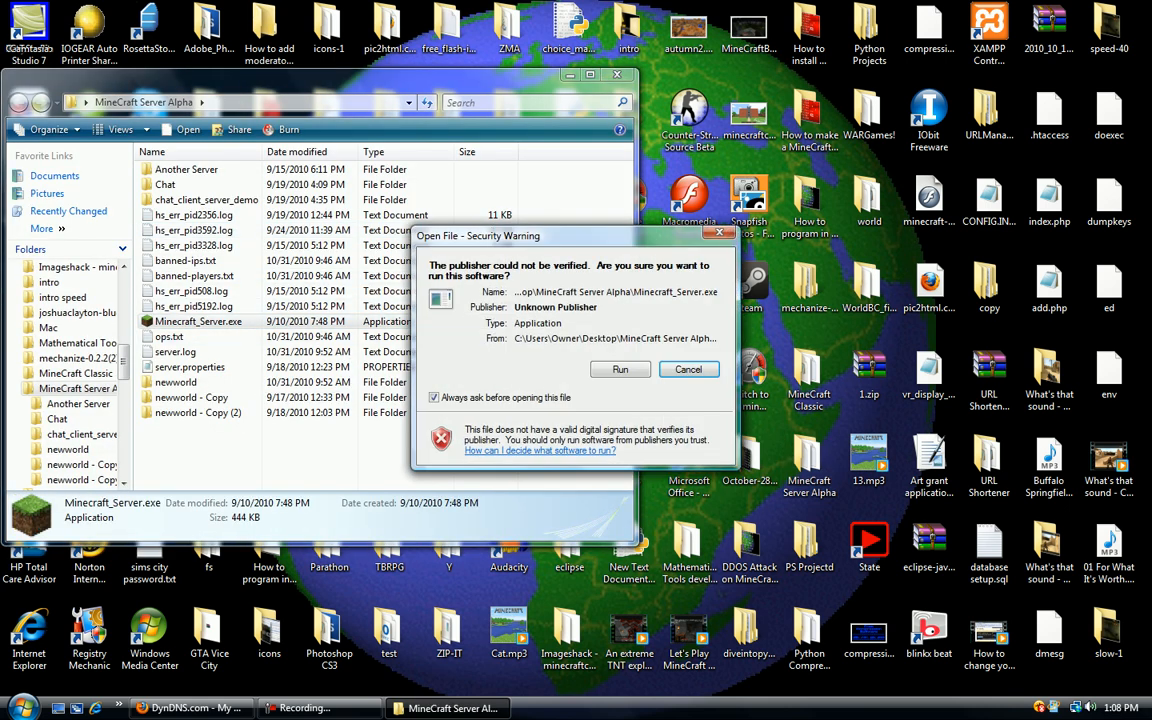
{"action": "left_click", "coordinate": [620, 368]}
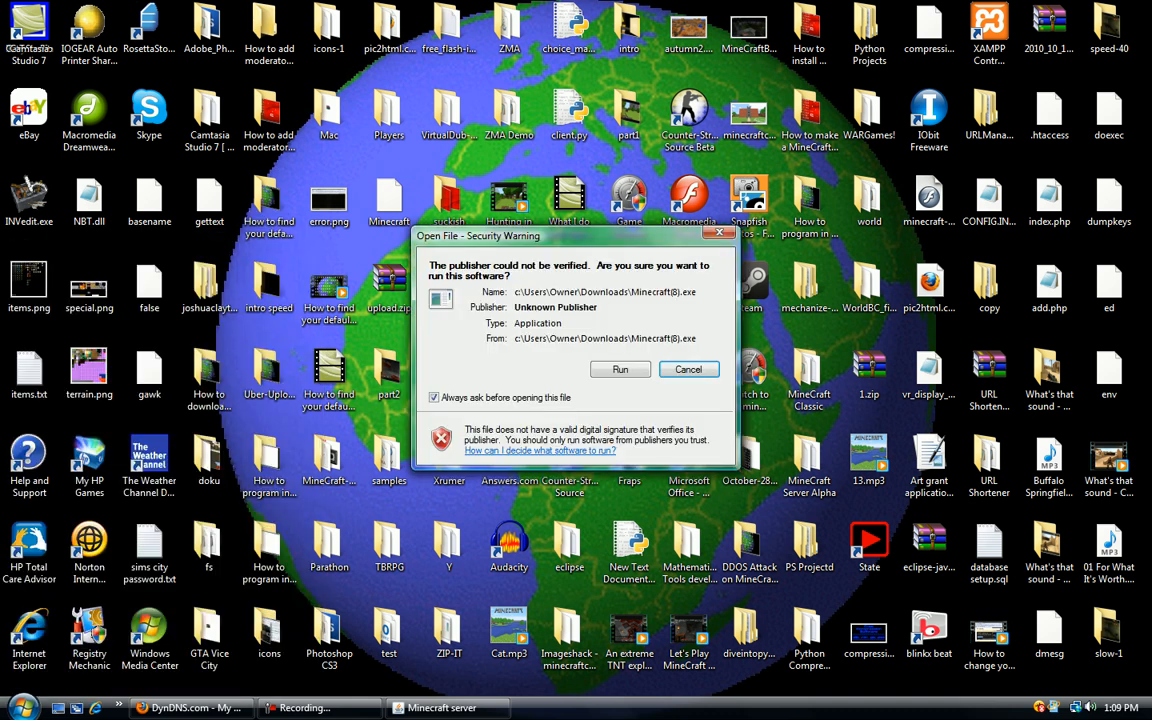
- Run the Minecraft client, log in and go to the Play Multiplayer screen
{"action": "left_click", "coordinate": [688, 368]}
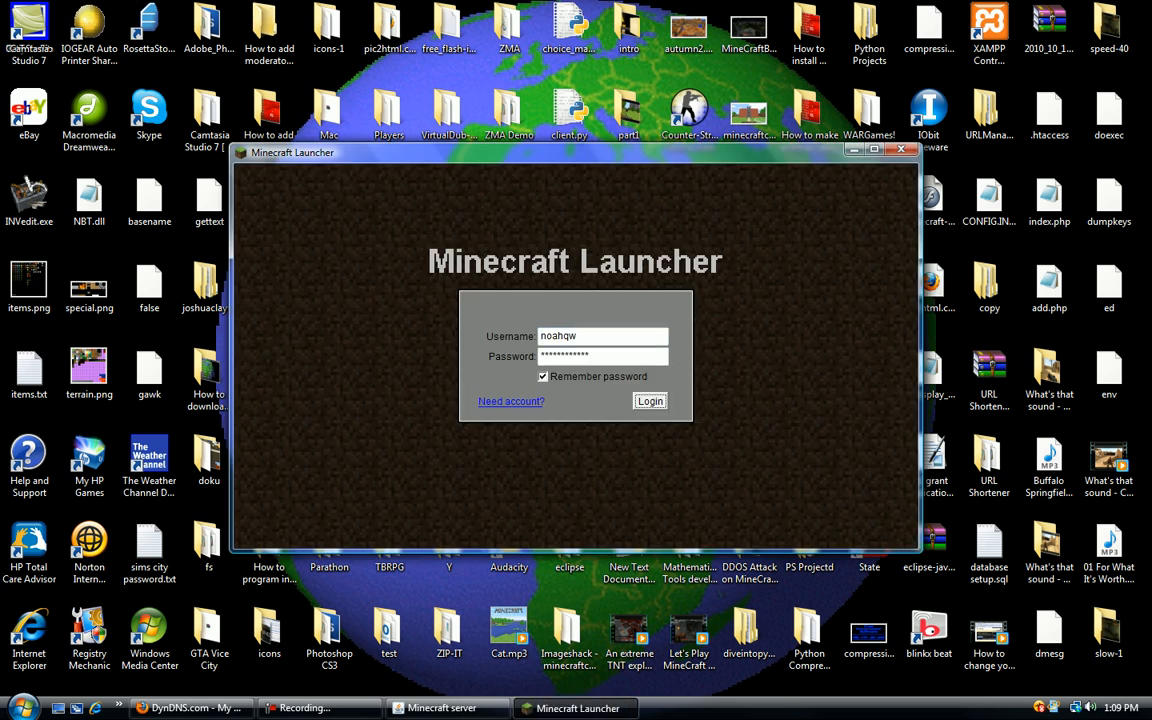
{"action": "left_click", "coordinate": [648, 400]}
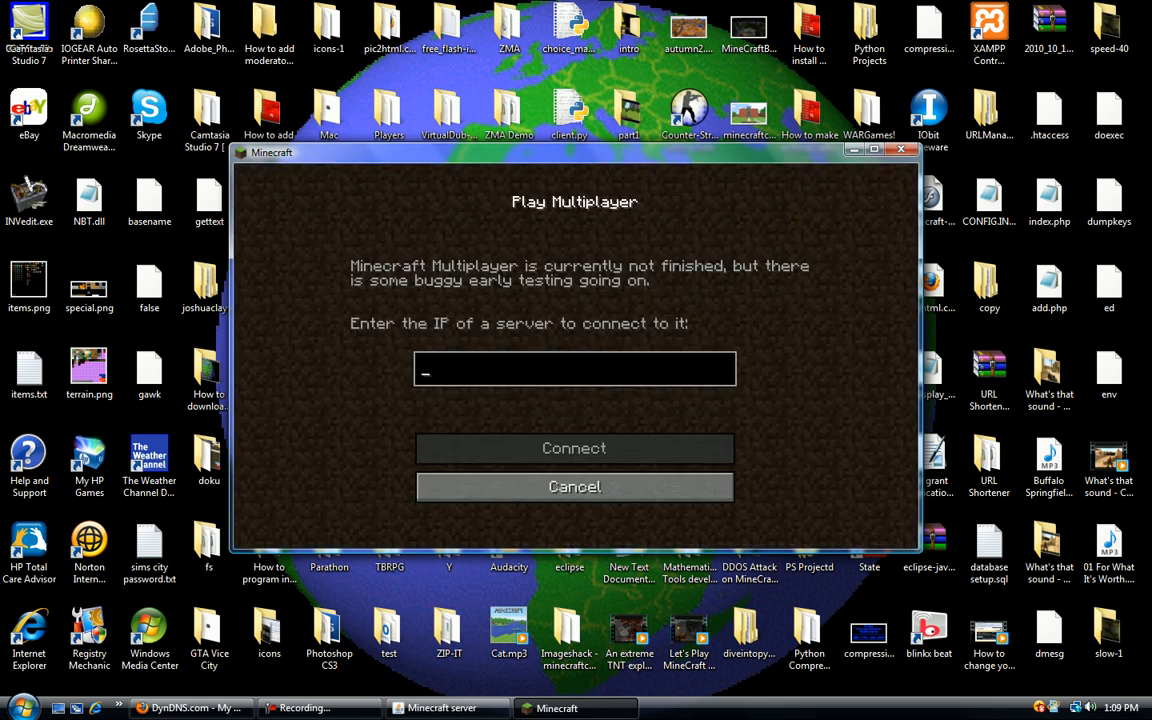
- Connect to animationshorts.dyndns.org:25565 and see the server log reject it as Outdated client
{"action": "type", "text": "animationshorts.d"}
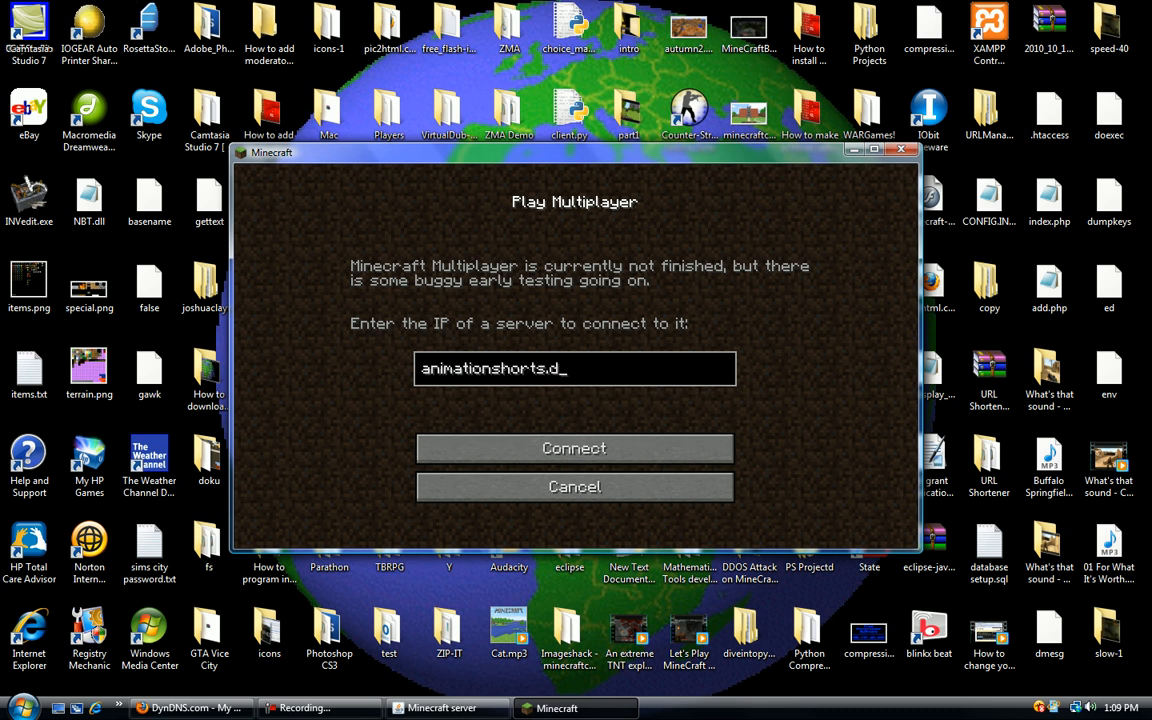
{"action": "type", "text": "yndns.org"}
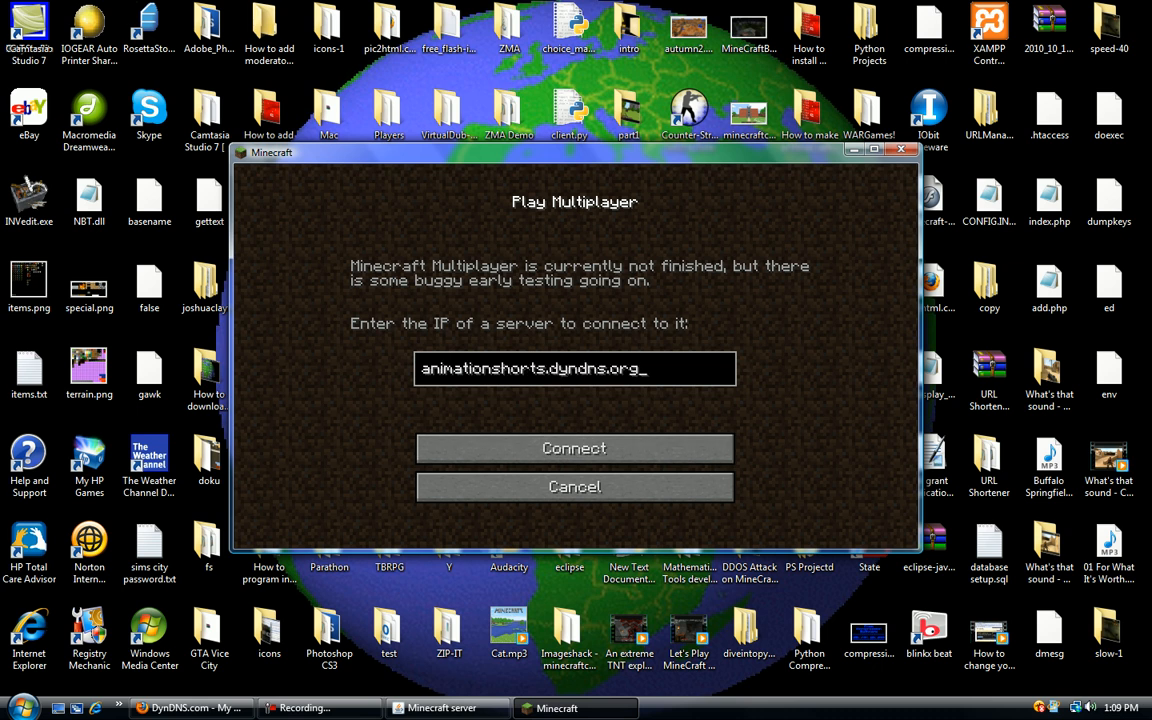
{"action": "type", "text": ":25565"}
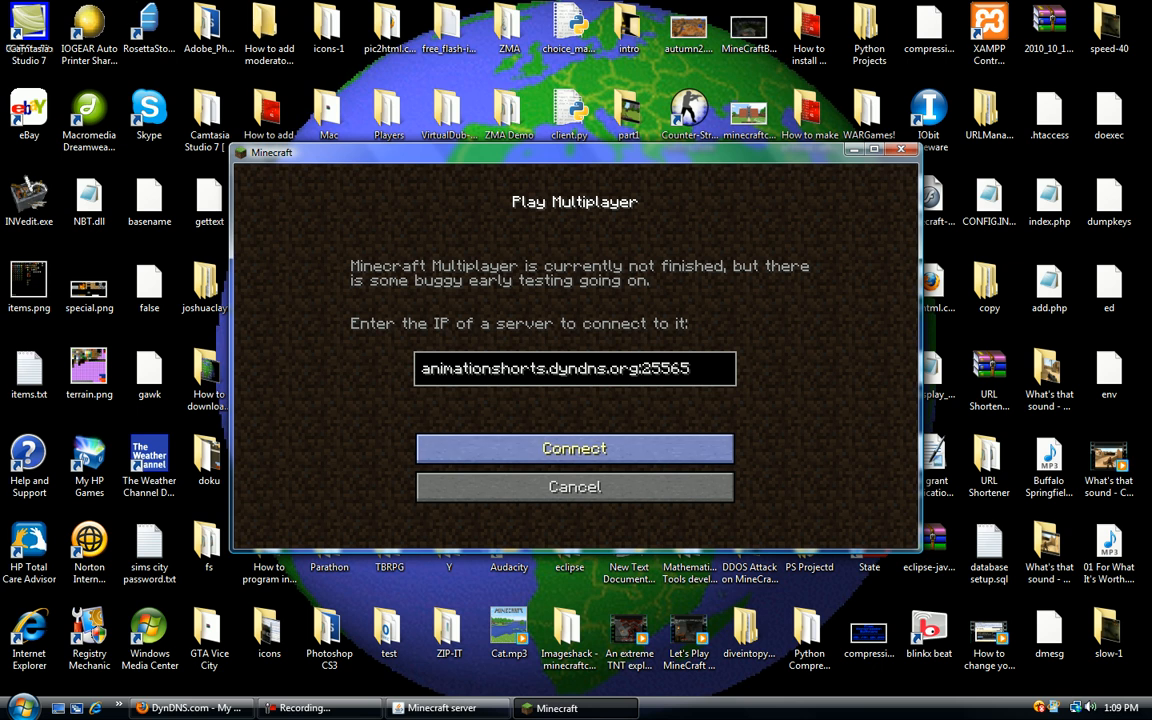
{"action": "left_click", "coordinate": [574, 448]}
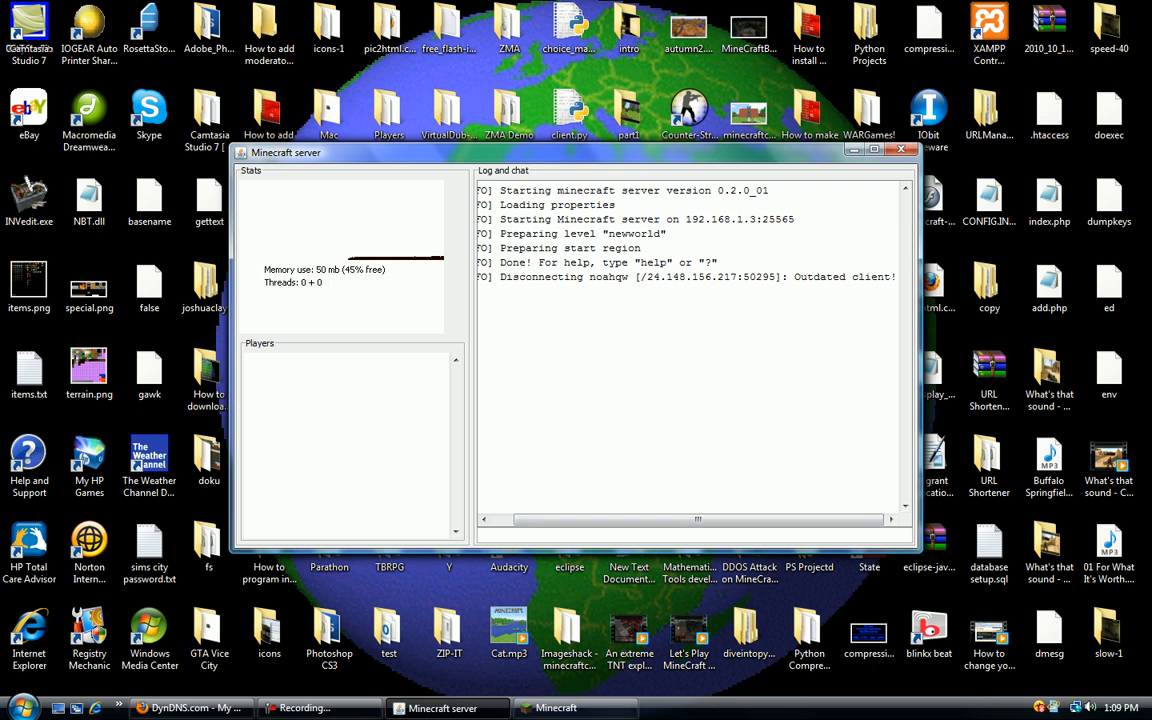
{"action": "double_click", "coordinate": [842, 276]}
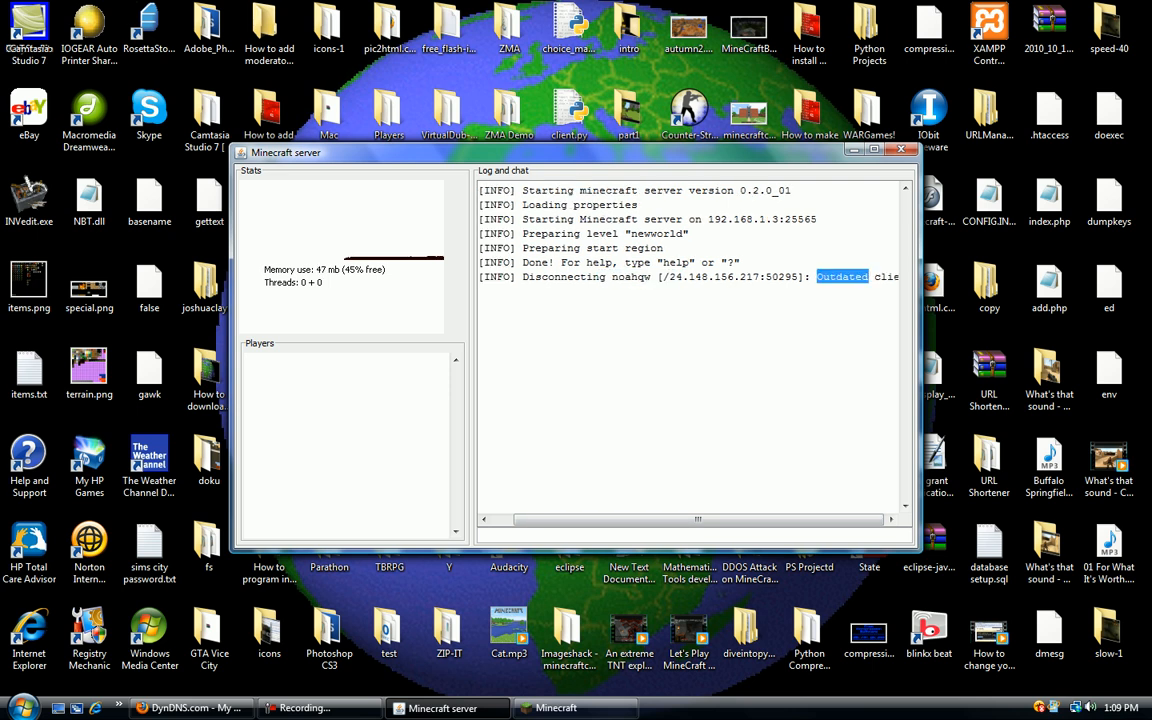